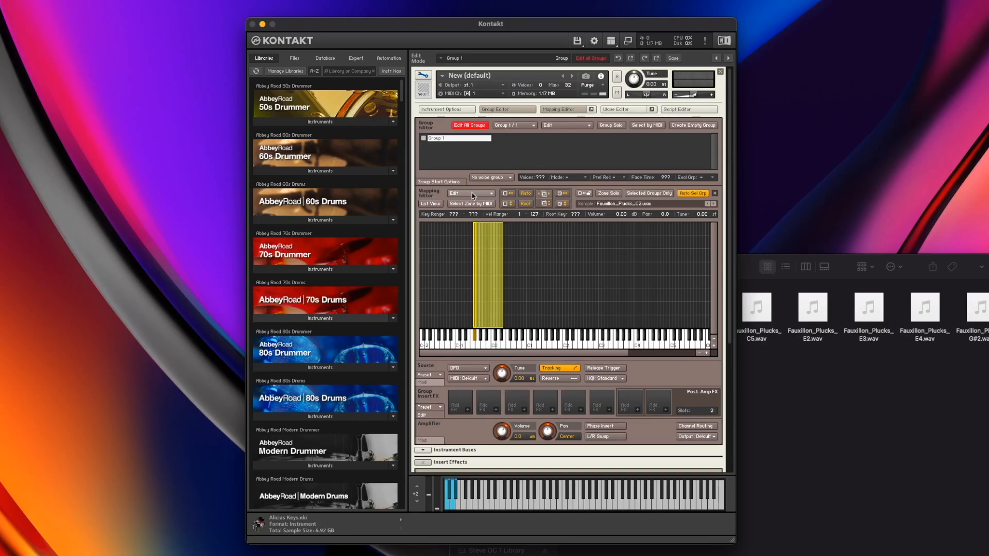
# From the Mapping Editor's Edit menu, open Auto-map setup to view the Fauxillon, Plucks, C2 filename tokens
pyautogui.click(470, 194)
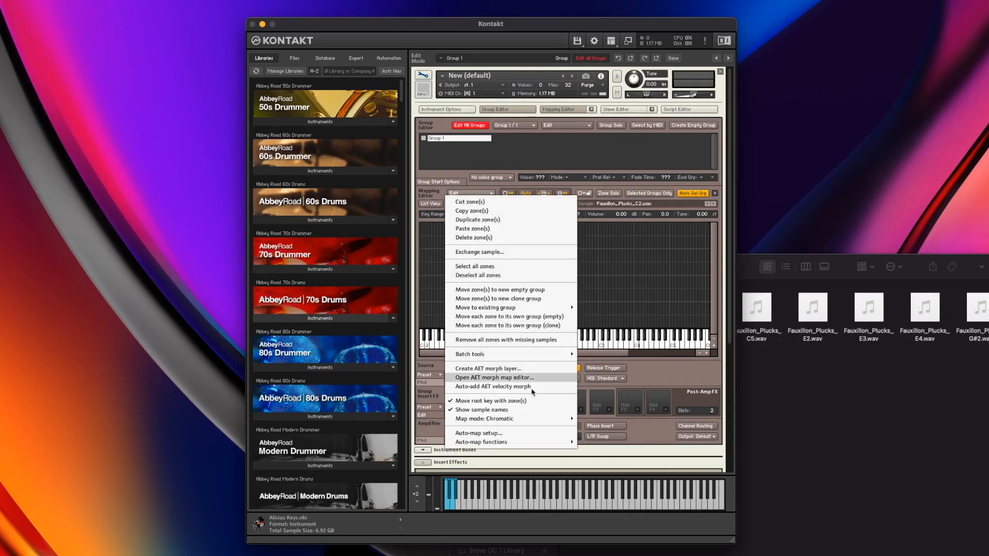
pyautogui.click(478, 433)
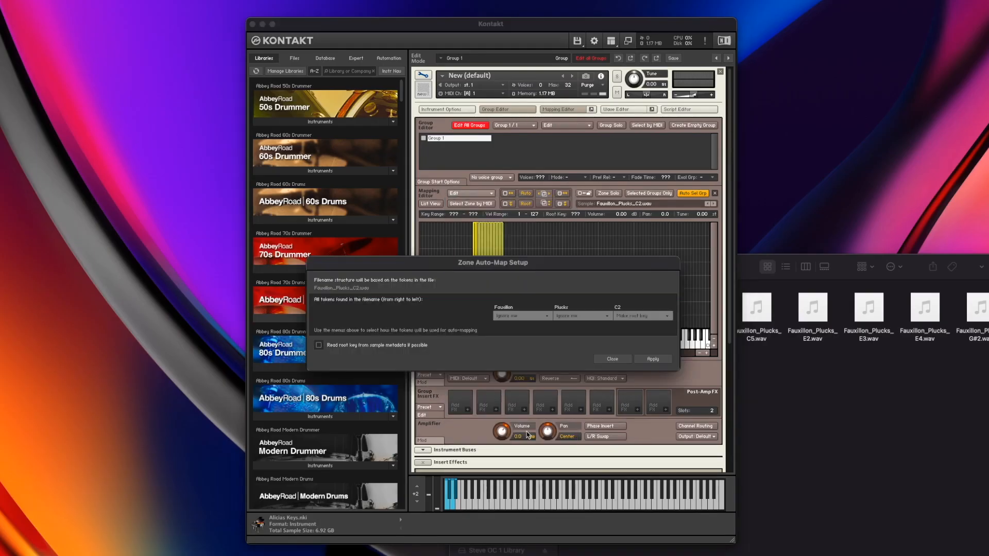